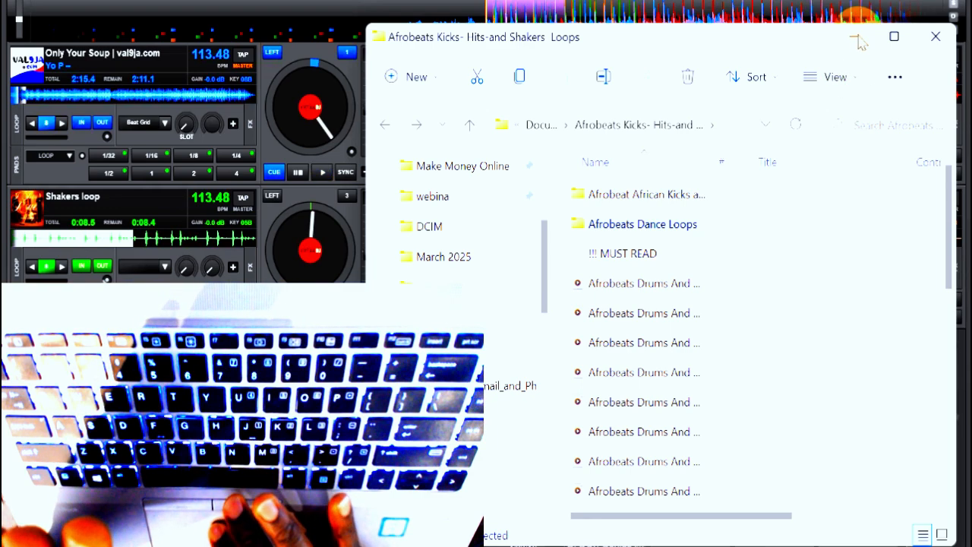
- Minimize the File Explorer loops folder to return to the four-deck mixer
click(931, 38)
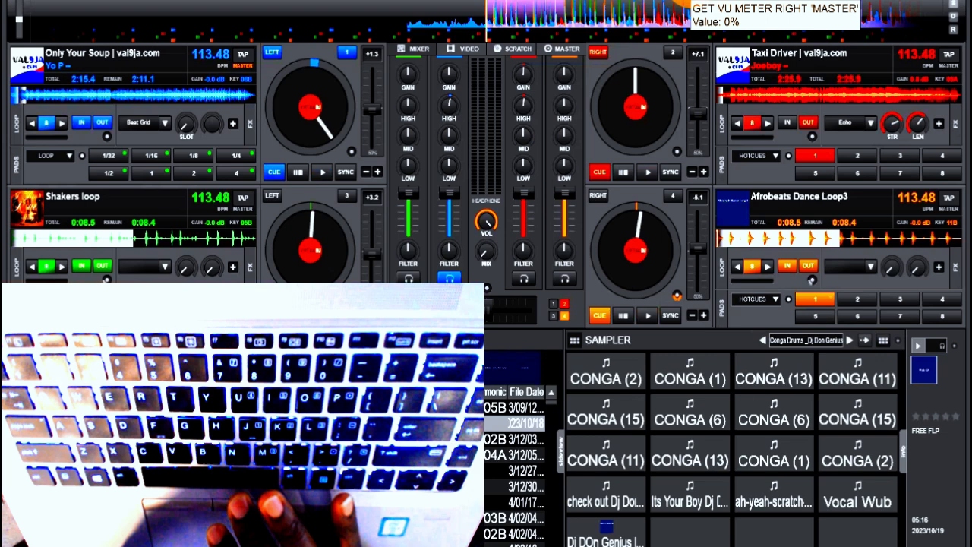
click(647, 172)
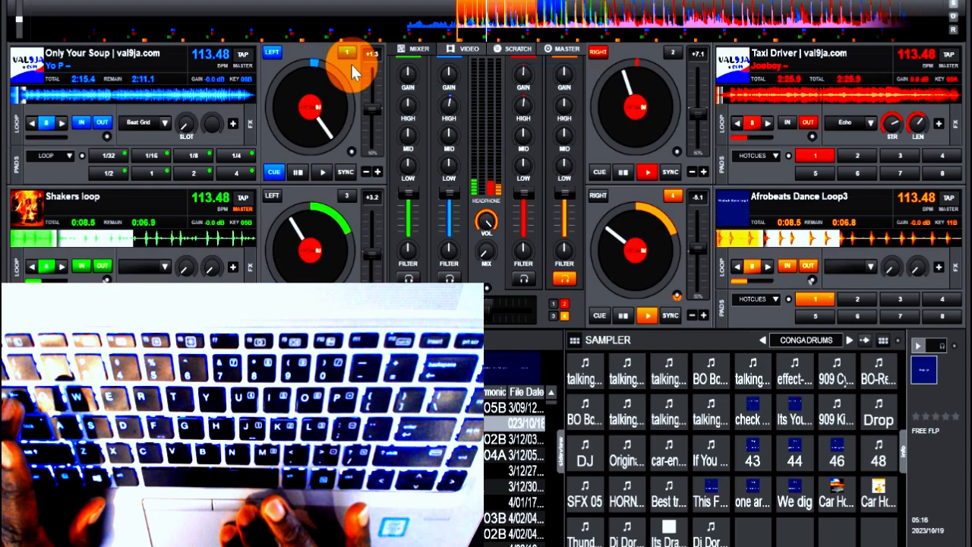
- Make deck 1 with Only Your Soup the active deck over Taxi Driver and the loops
click(322, 172)
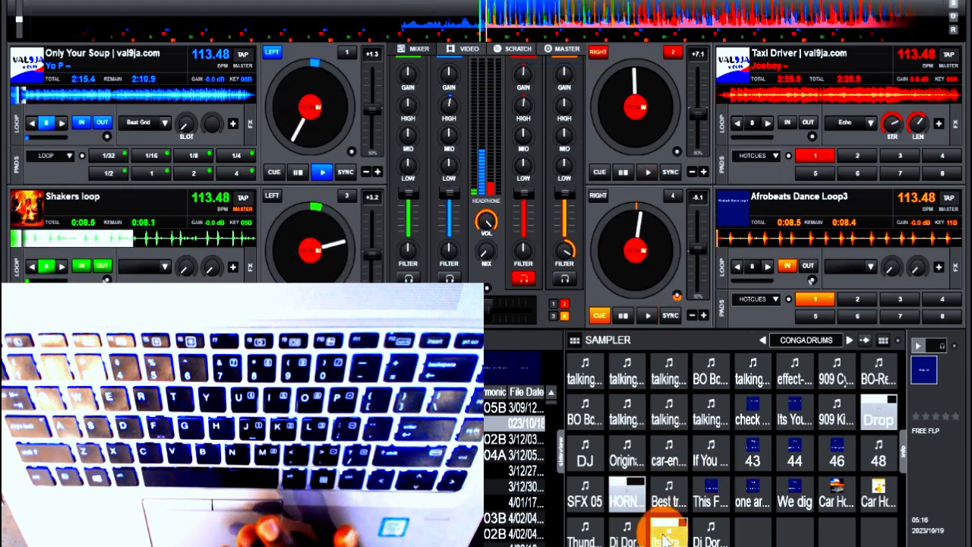
- Trigger the SFX 05 pad on the CONGADRUMS sampler over Only Your Soup
click(586, 501)
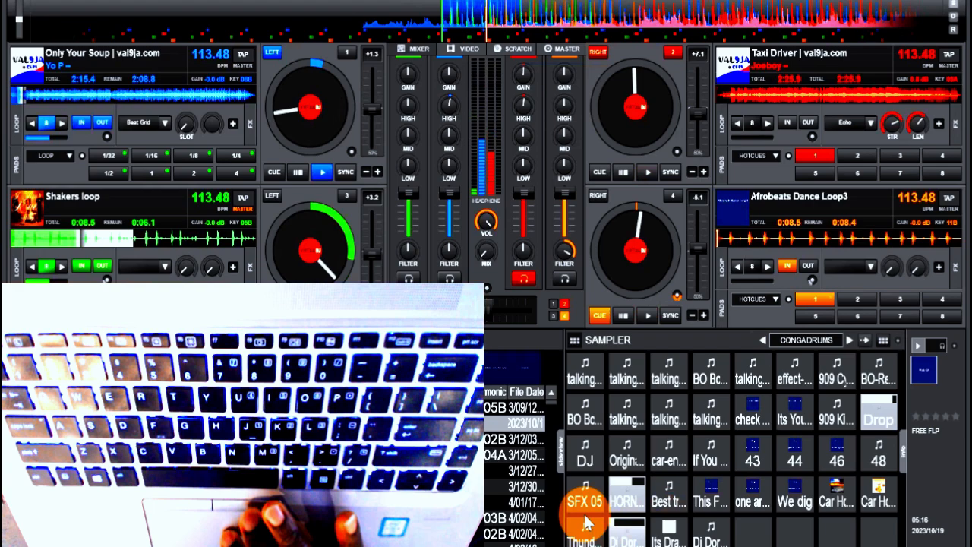